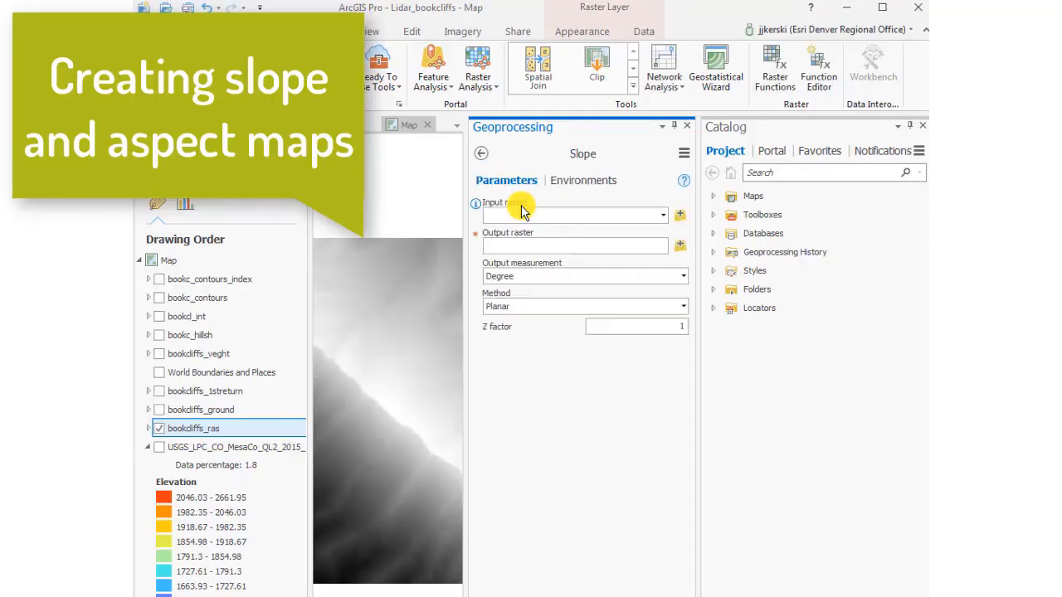
# Run Slope on bookcliffs_ras with output bookcl_slope measured in degrees
pyautogui.click(662, 214)
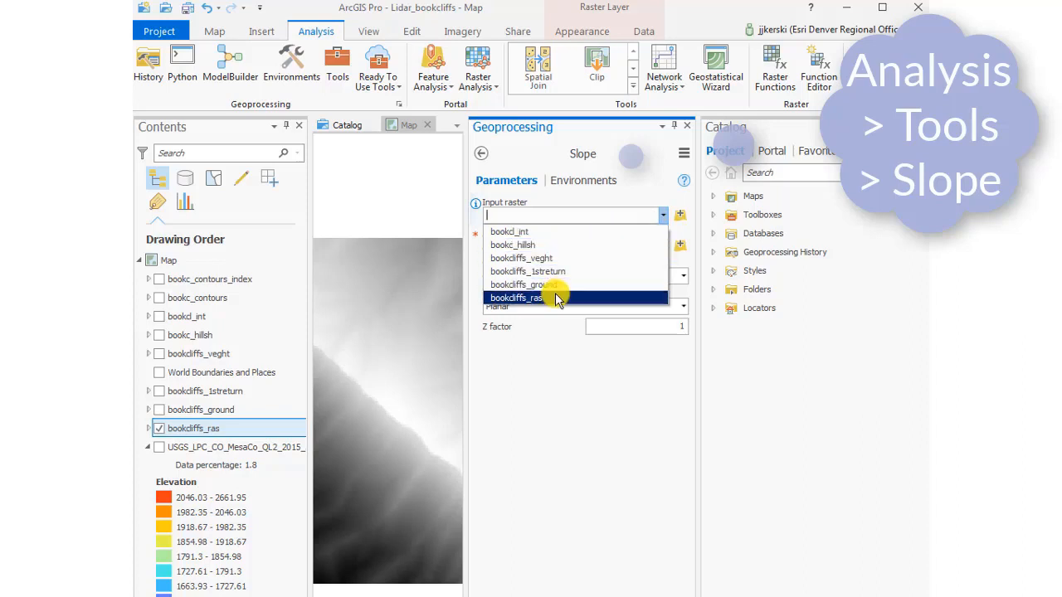
pyautogui.click(518, 298)
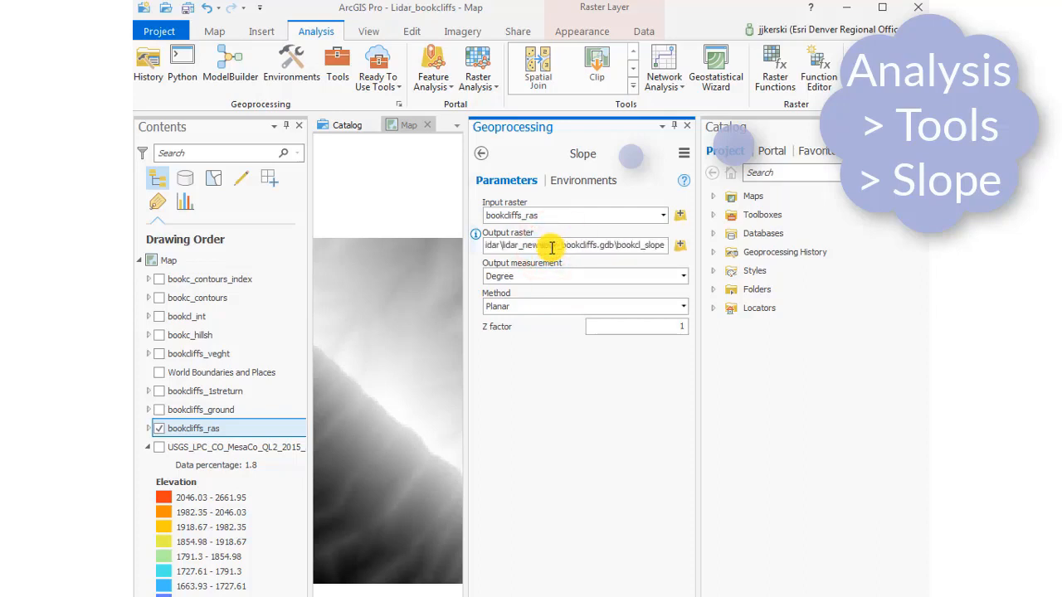
pyautogui.click(682, 275)
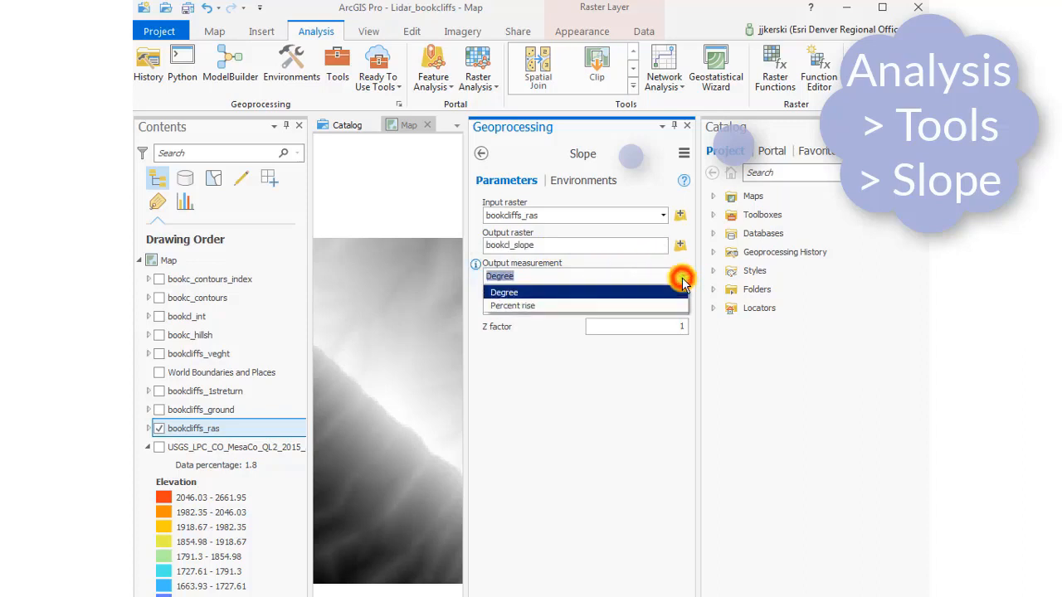
pyautogui.click(503, 291)
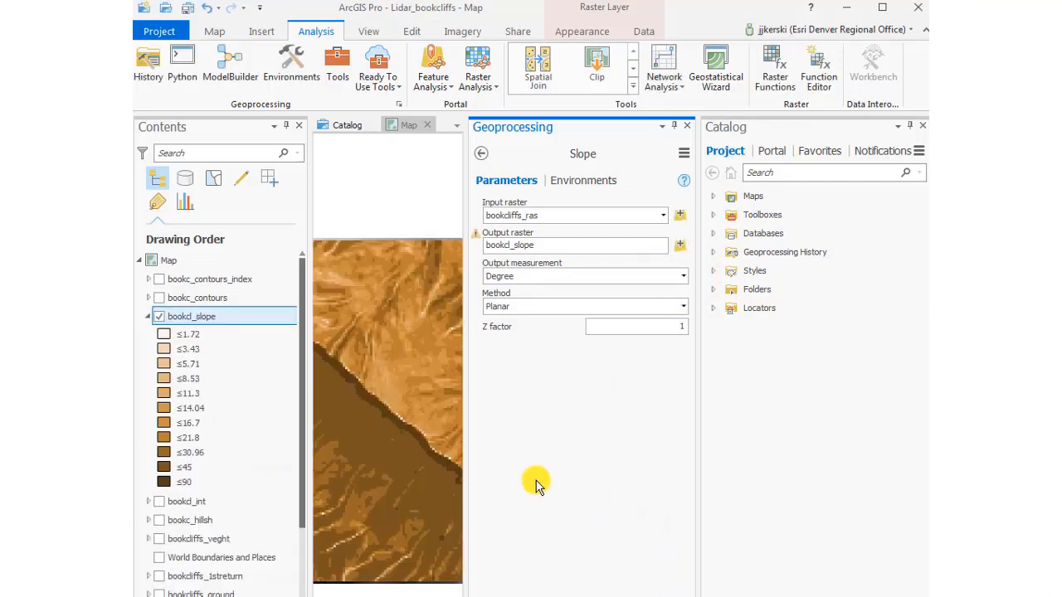
# Identify slope values (38.7°, 21.2°) on the steep area and ridge edge, then show the elevation raster again
pyautogui.click(687, 126)
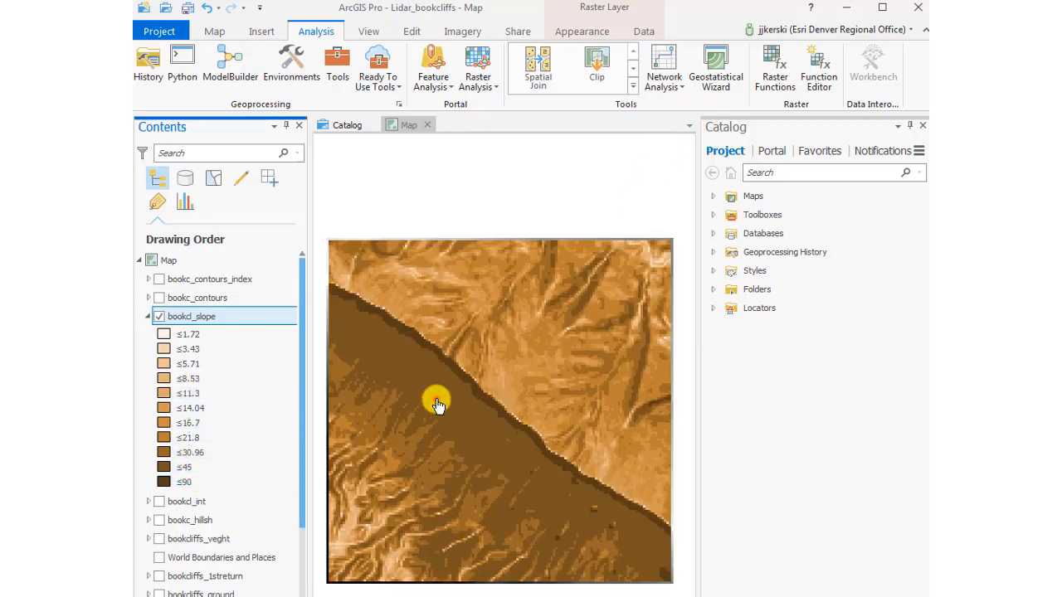
pyautogui.click(437, 404)
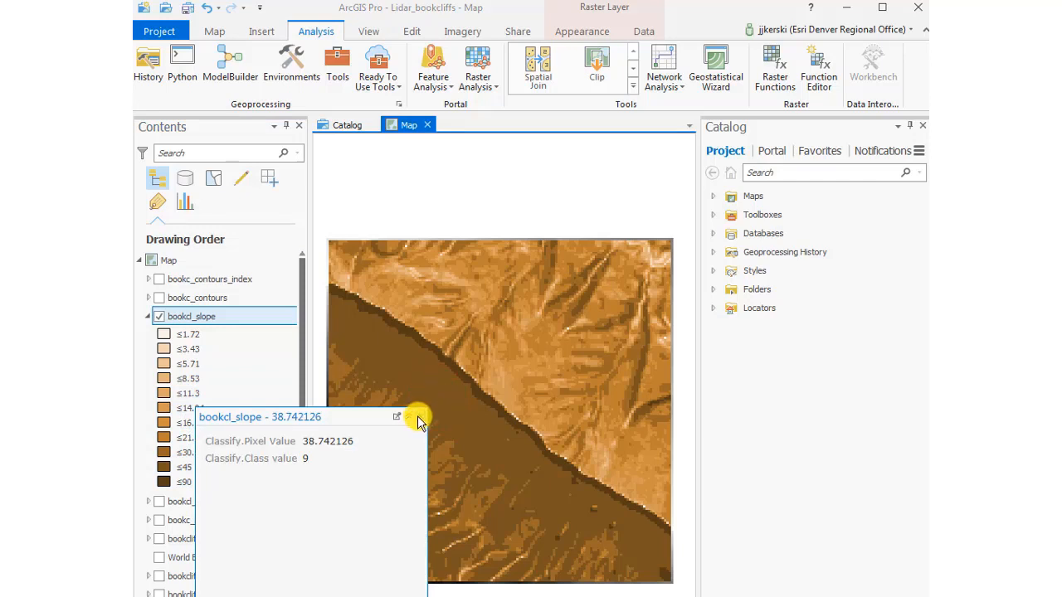
pyautogui.moveTo(419, 417)
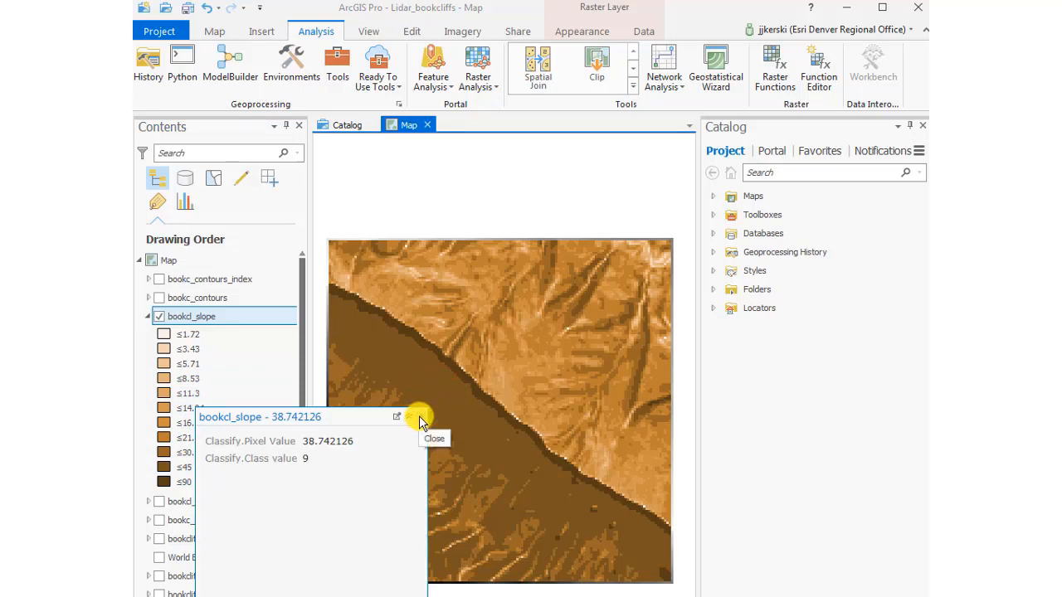
pyautogui.click(434, 438)
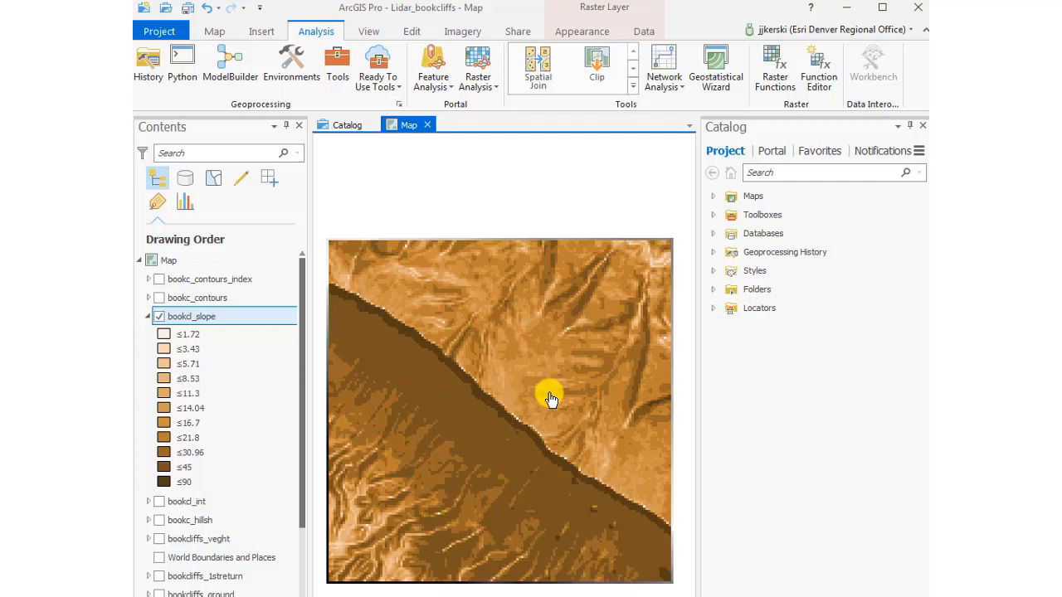
pyautogui.click(485, 403)
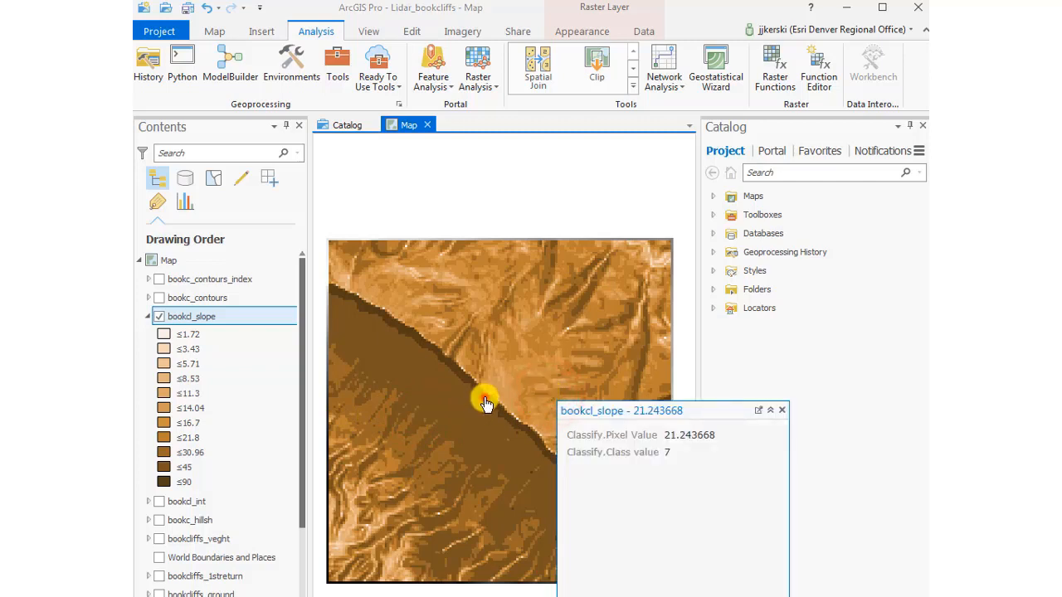
pyautogui.click(485, 402)
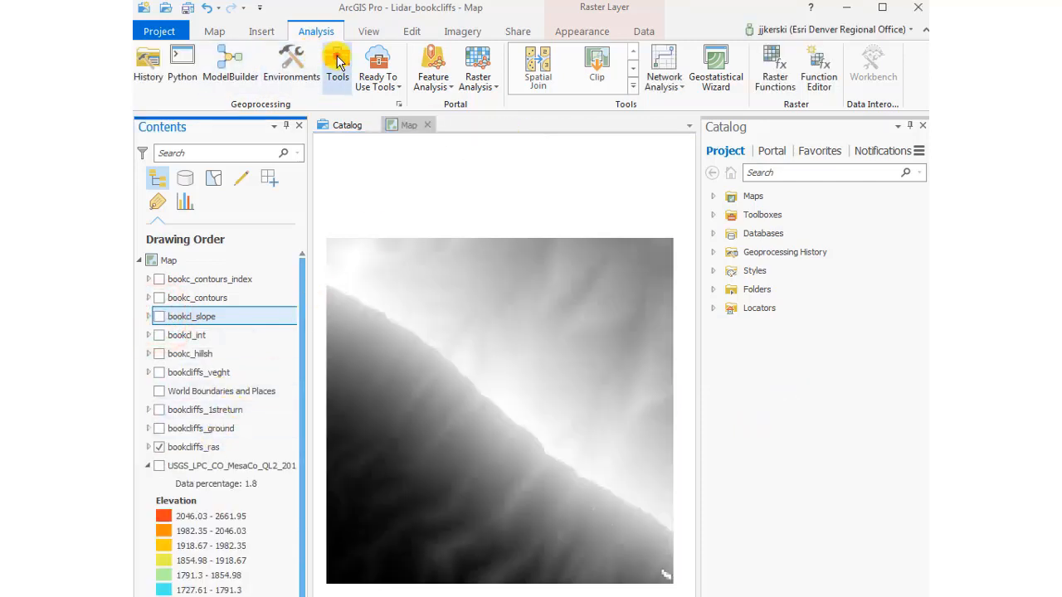
# Run the Spatial Analyst Aspect tool on bookcliffs_ras with output bookc_aspect
pyautogui.click(337, 63)
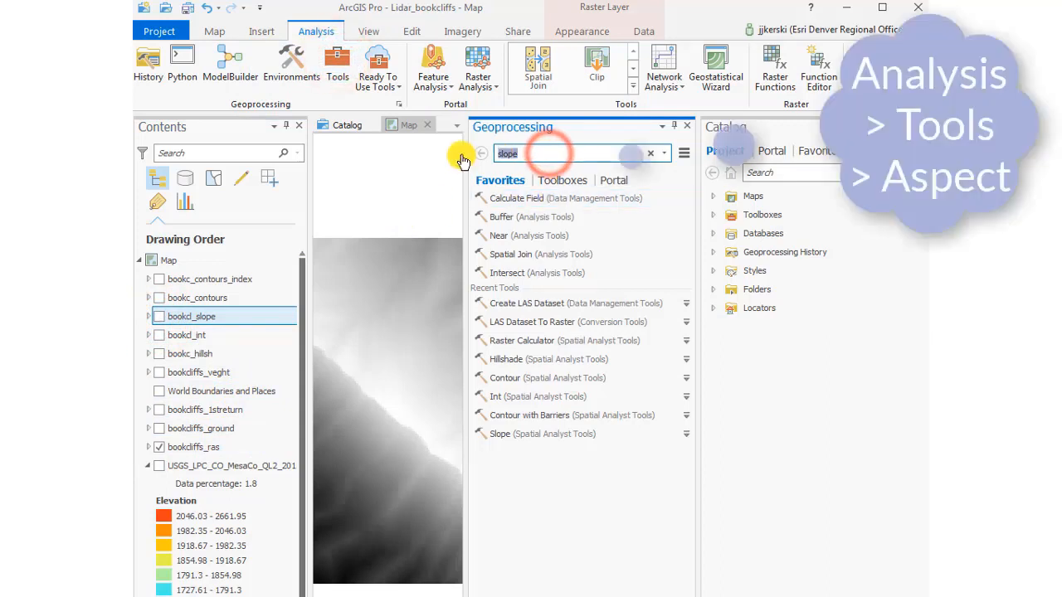
pyautogui.write('aspect')
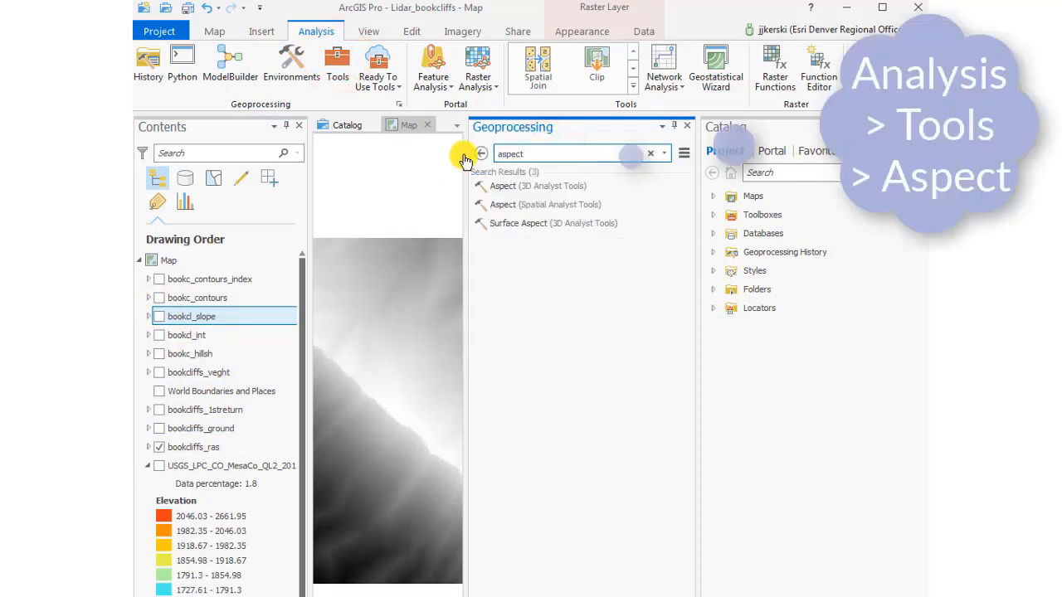
pyautogui.click(501, 186)
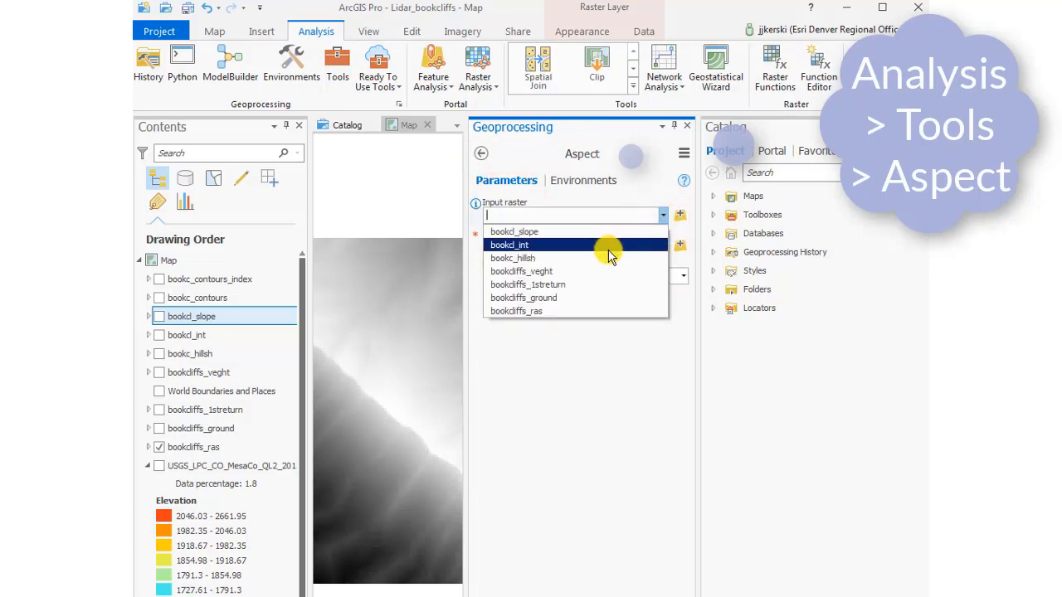
pyautogui.click(515, 311)
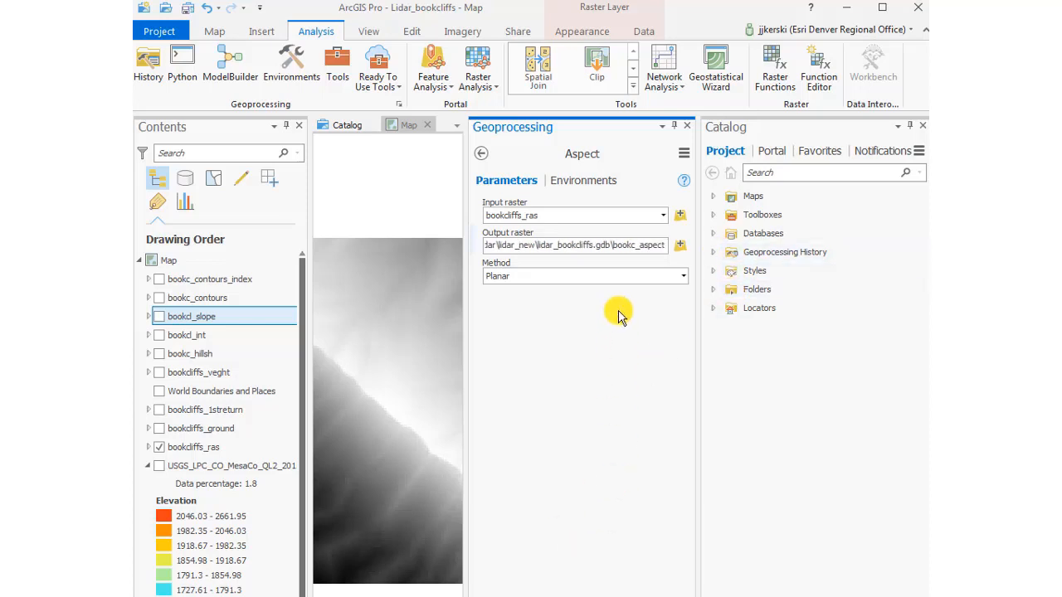
pyautogui.click(683, 276)
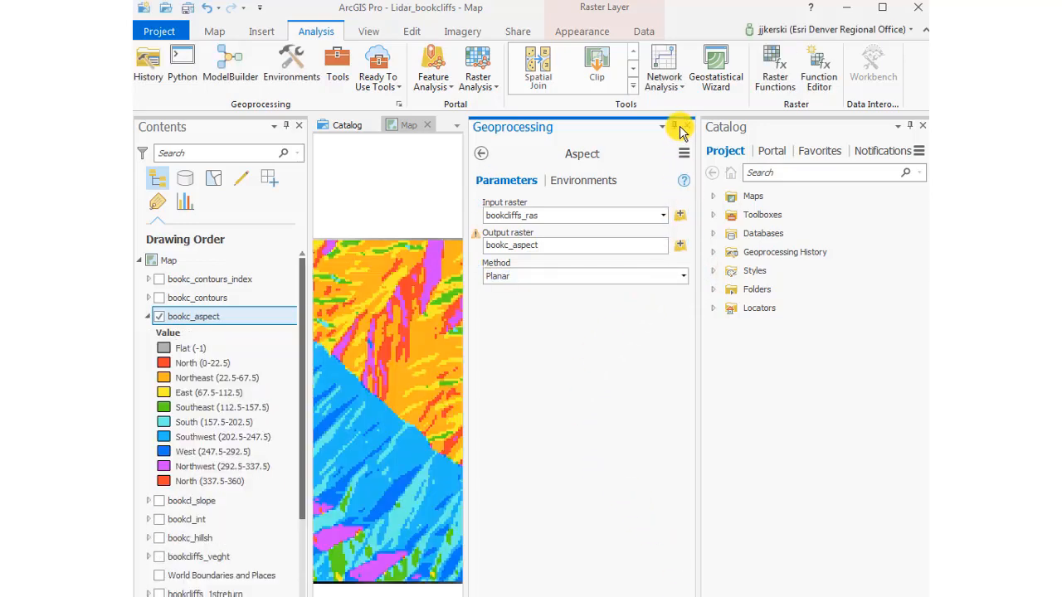
# Review the aspect map, then hide bookc_aspect so bookcliffs_ras shows again
pyautogui.click(680, 126)
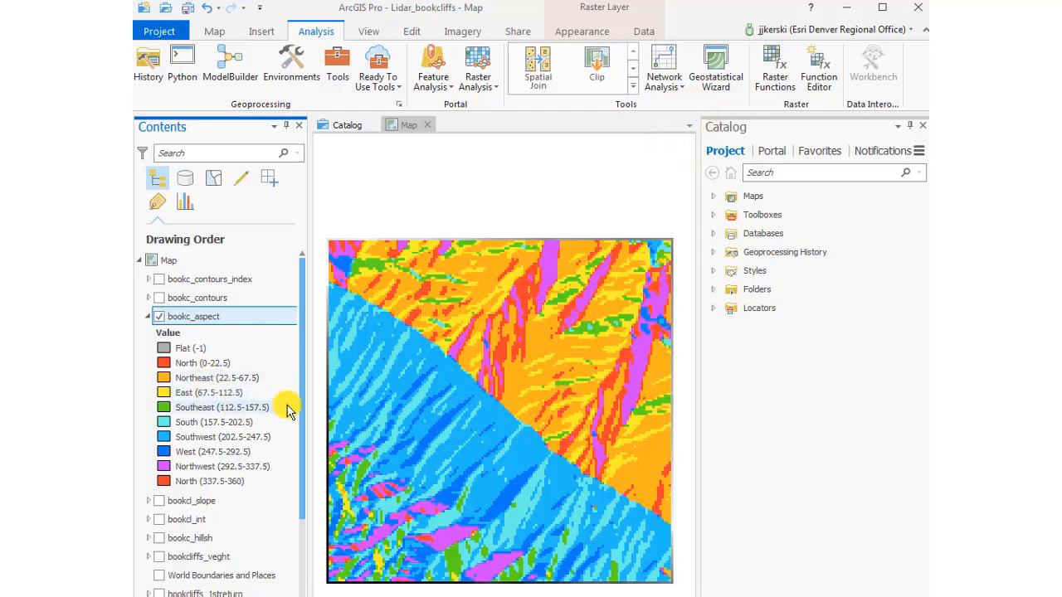
pyautogui.click(481, 356)
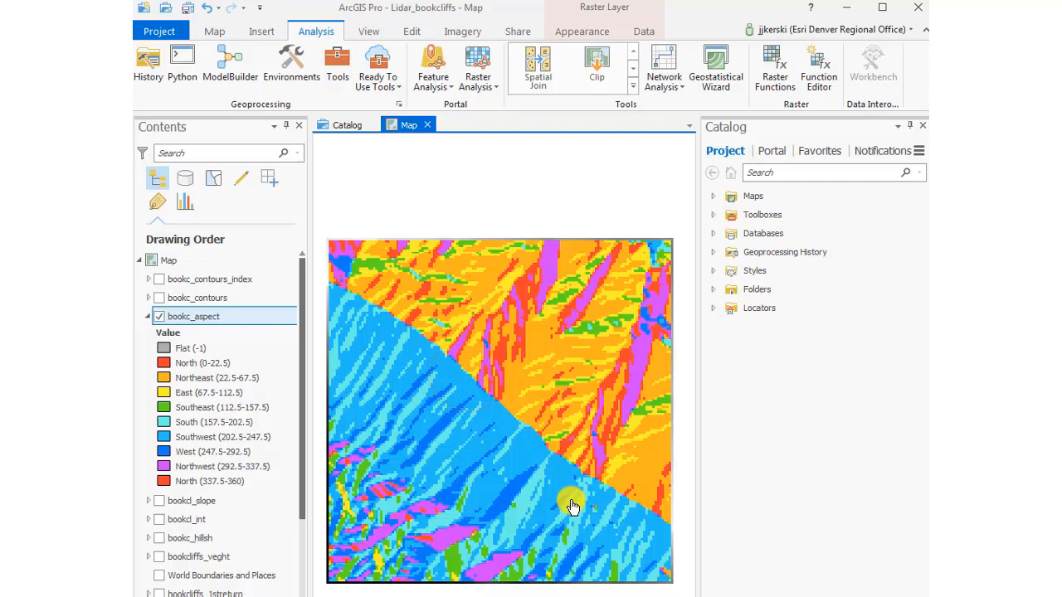
pyautogui.click(148, 316)
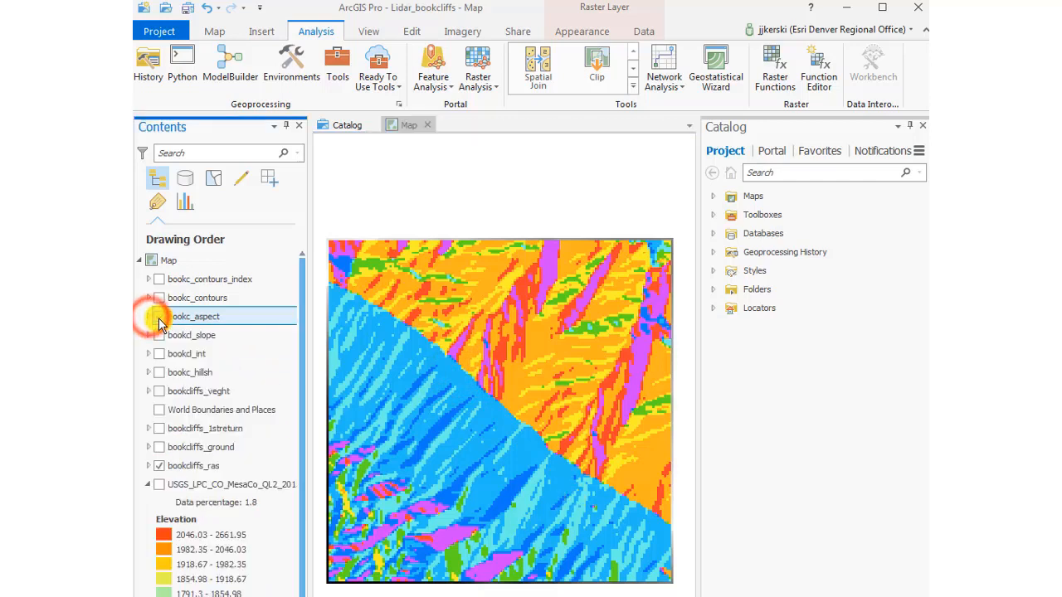
pyautogui.click(158, 316)
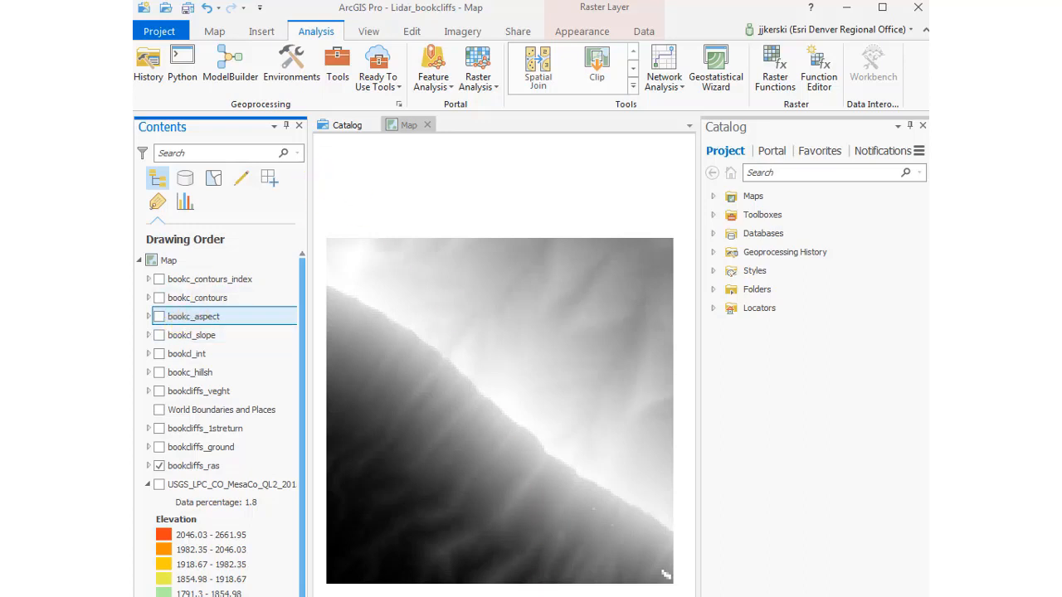
pyautogui.click(262, 31)
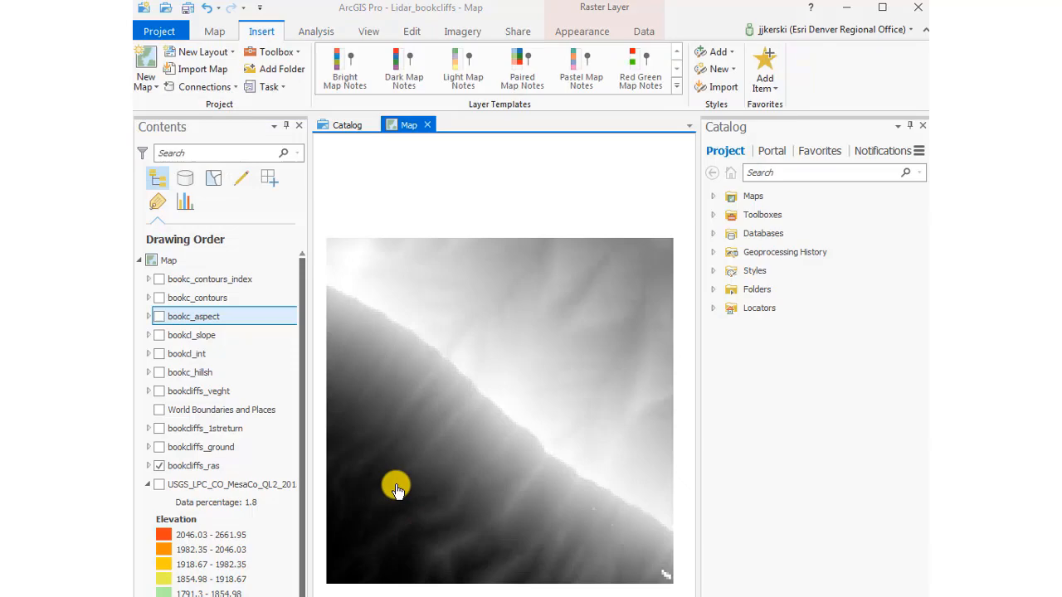